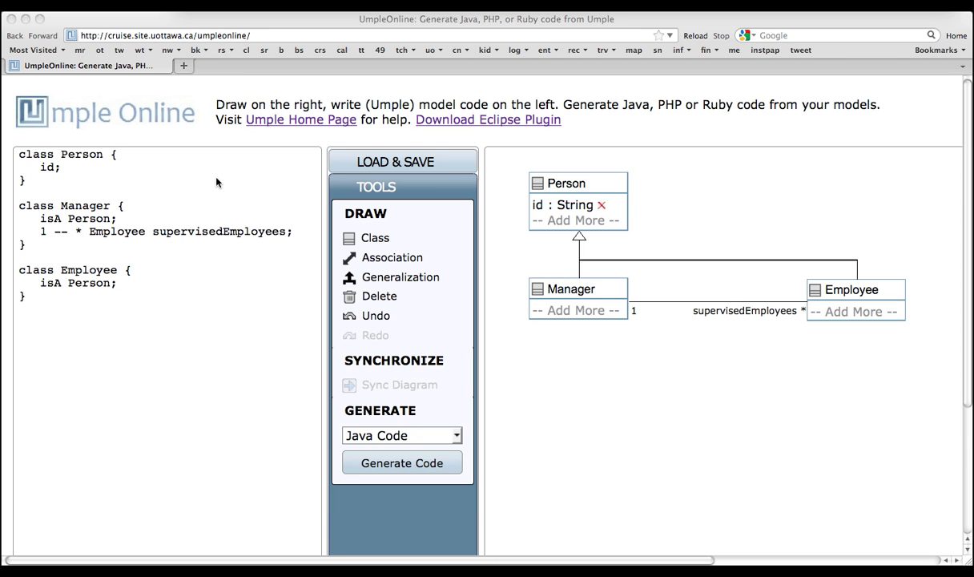
mouse_move(84, 158)
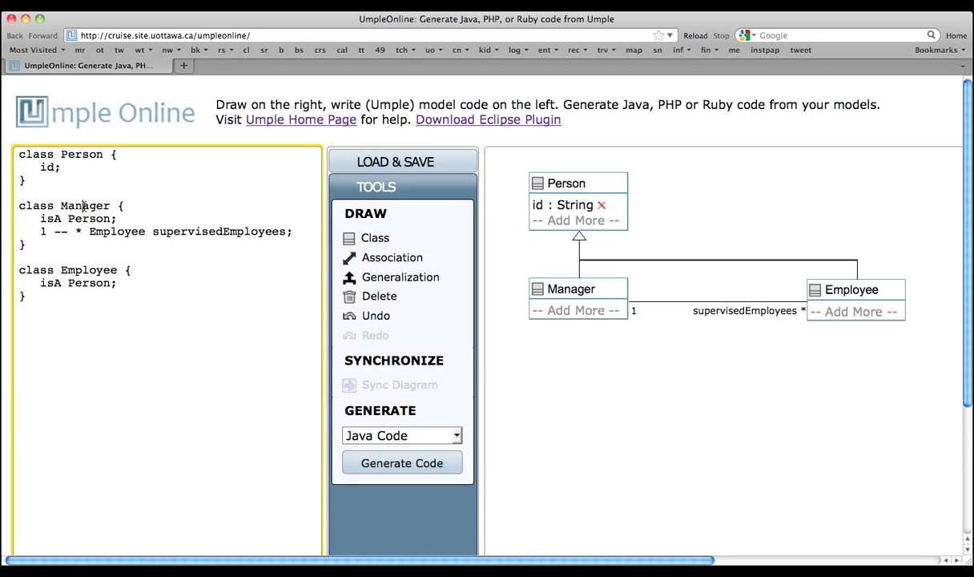
Change the supervisedEmployees multiplicity from '*' to '0..9' in the Manager association line
double_click(84, 206)
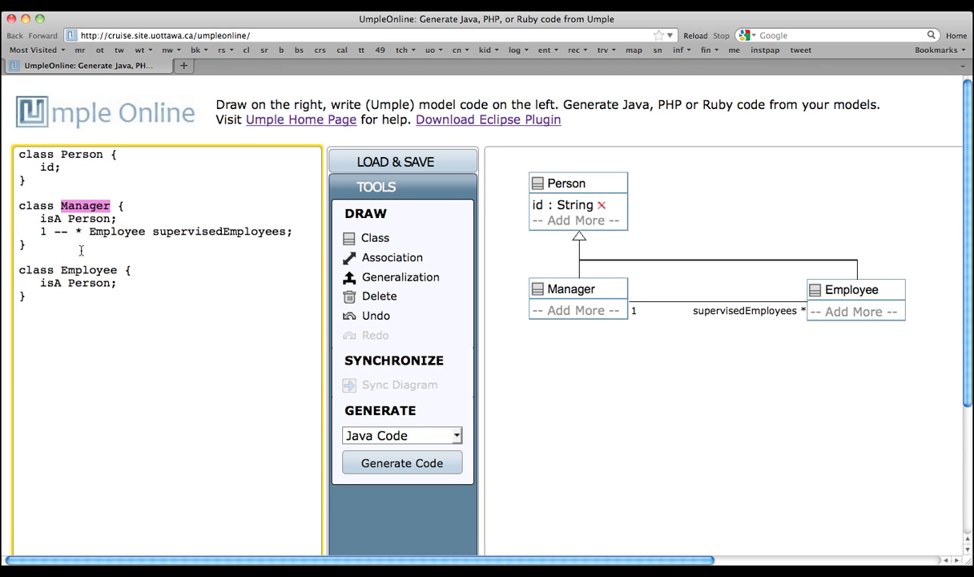
left_click(577, 182)
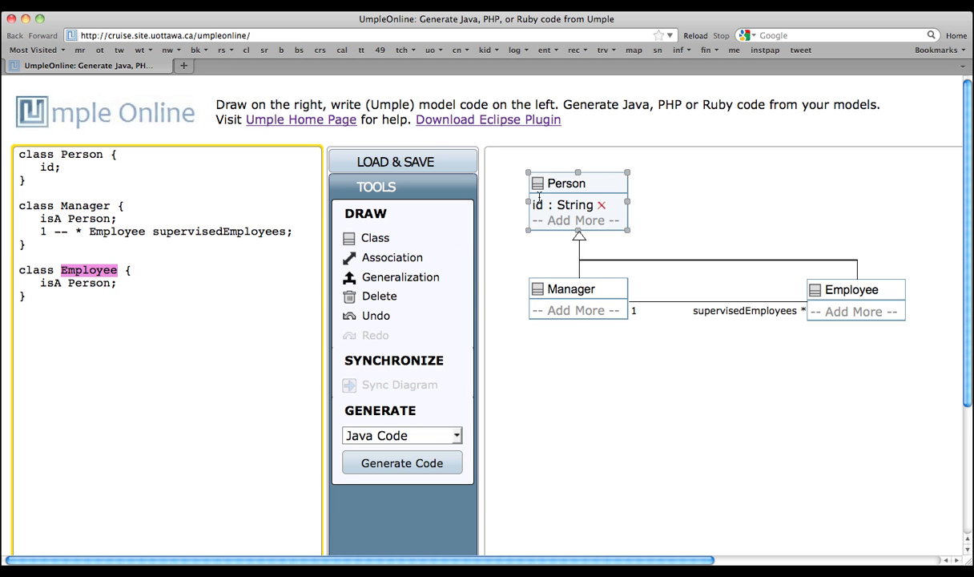
left_click(852, 290)
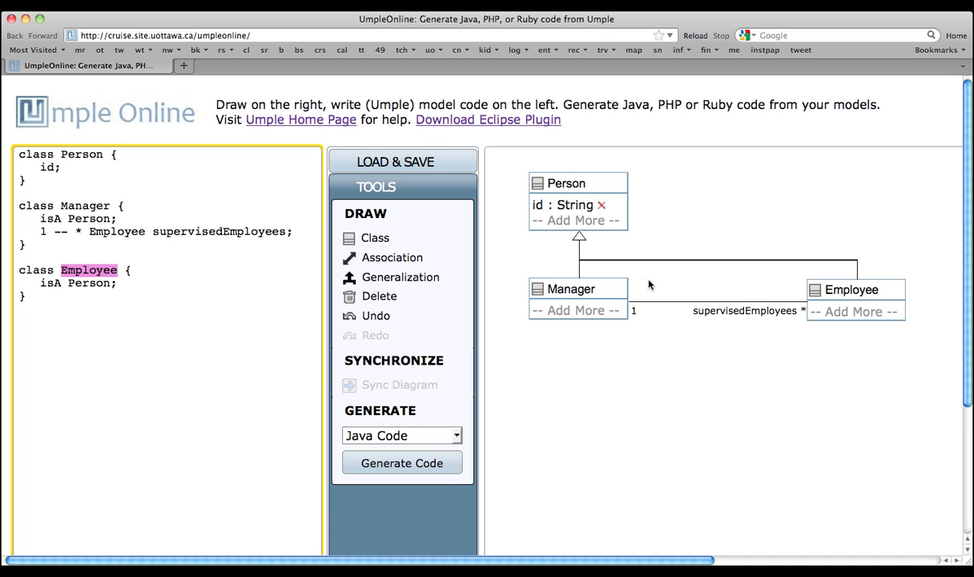
left_click(851, 289)
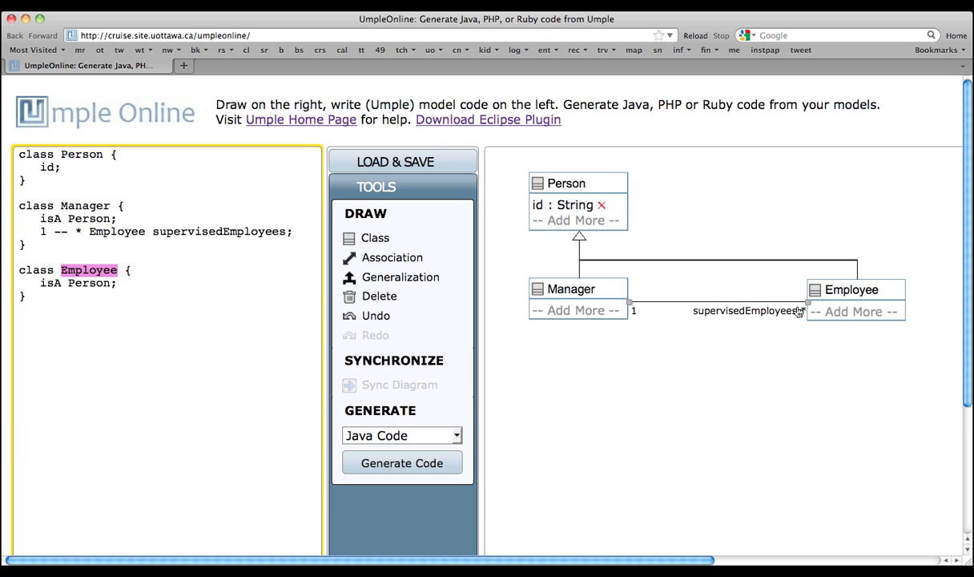
mouse_move(751, 311)
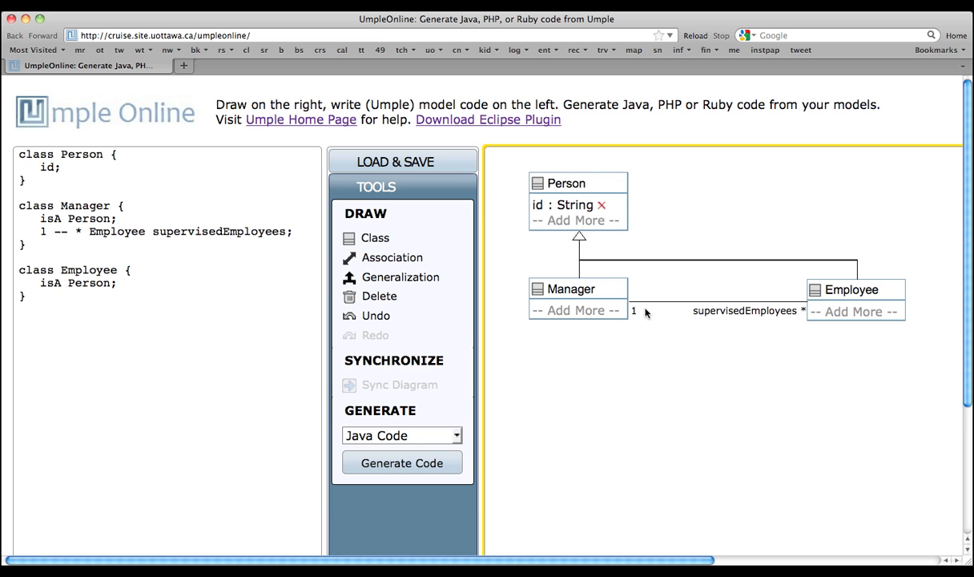
mouse_move(639, 314)
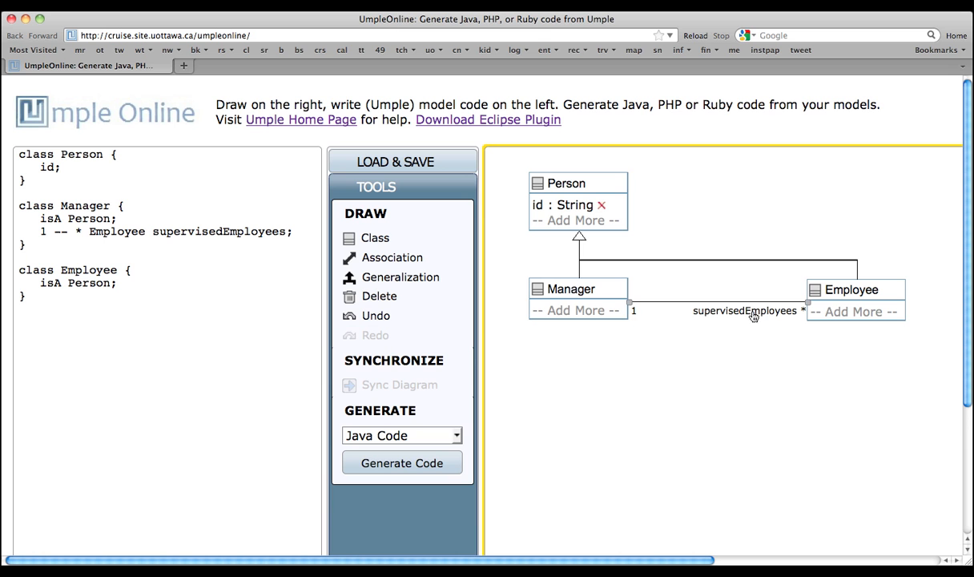
mouse_move(775, 317)
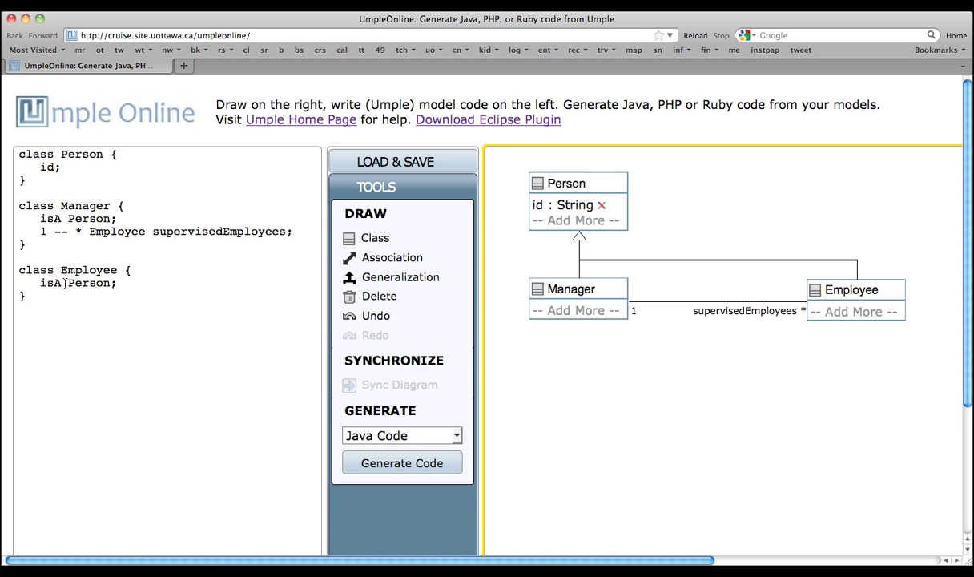
mouse_move(84, 286)
type("0..9")
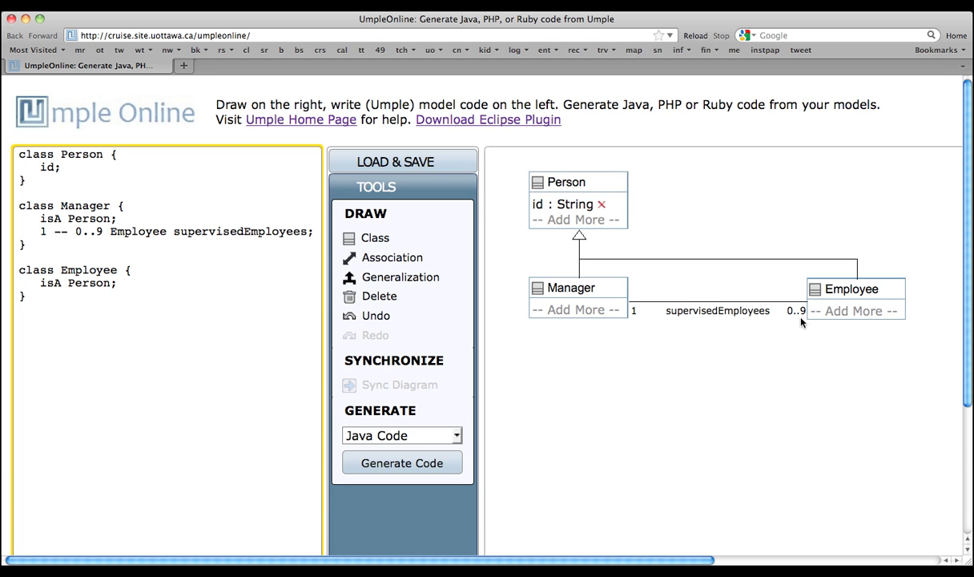
left_click(104, 232)
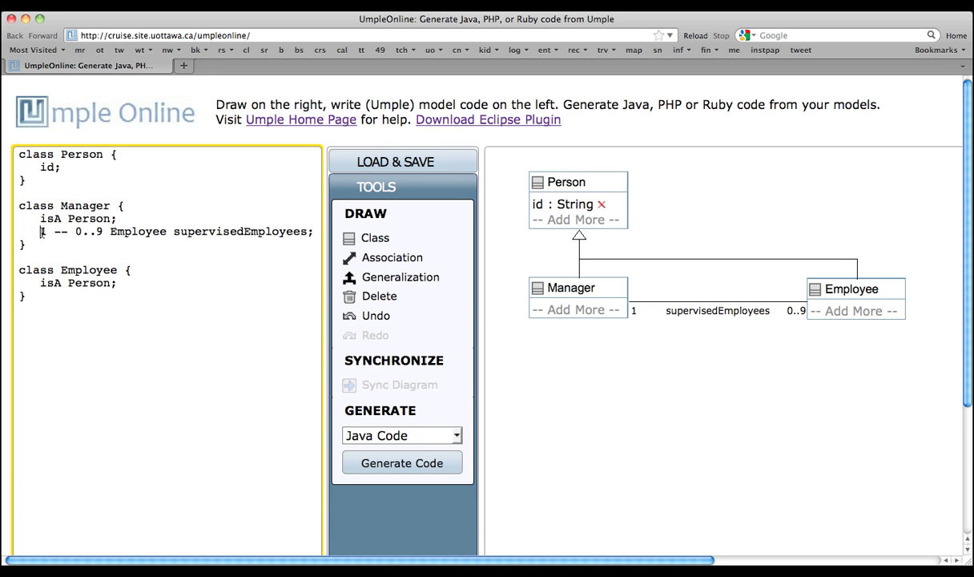
Make the Manager end optional so the association reads '0..1 -- 0..9'
type("0")
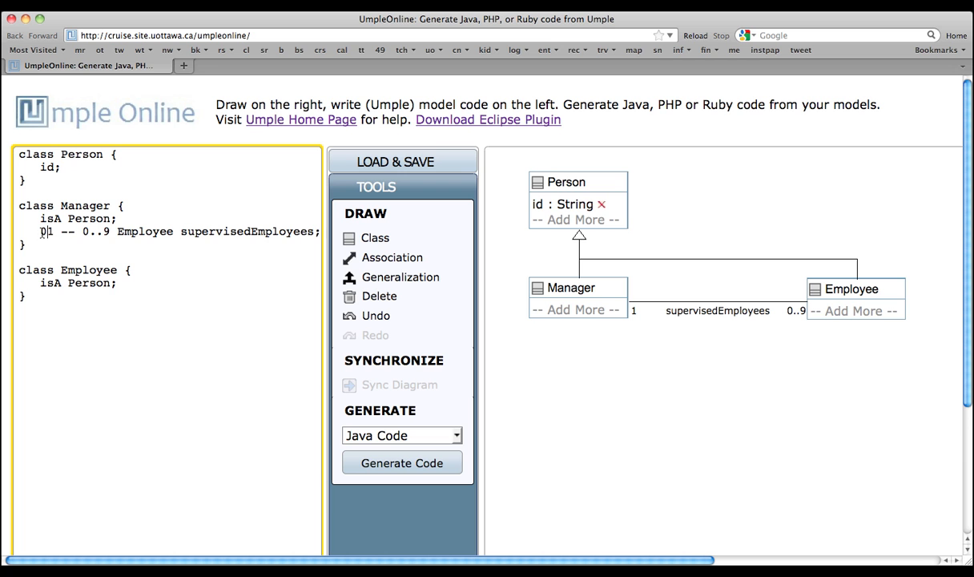
type("0..")
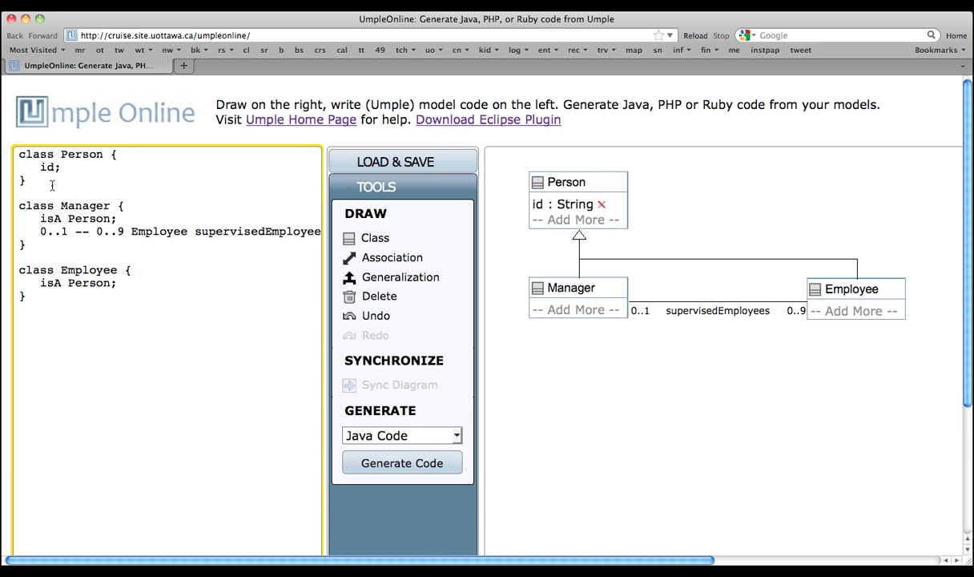
Declare Person's attribute as 'Integer id;' in the code editor
type("In")
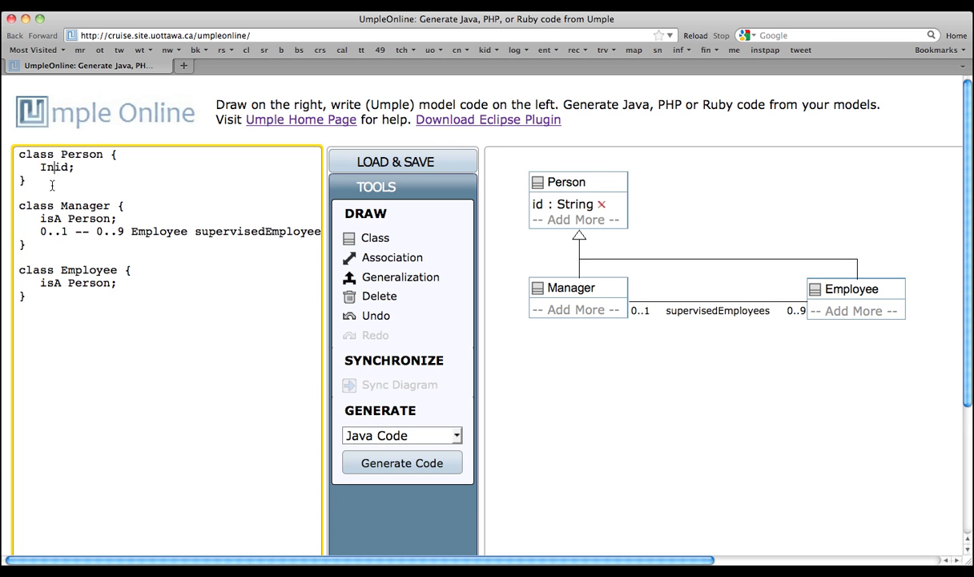
type("Integer id;")
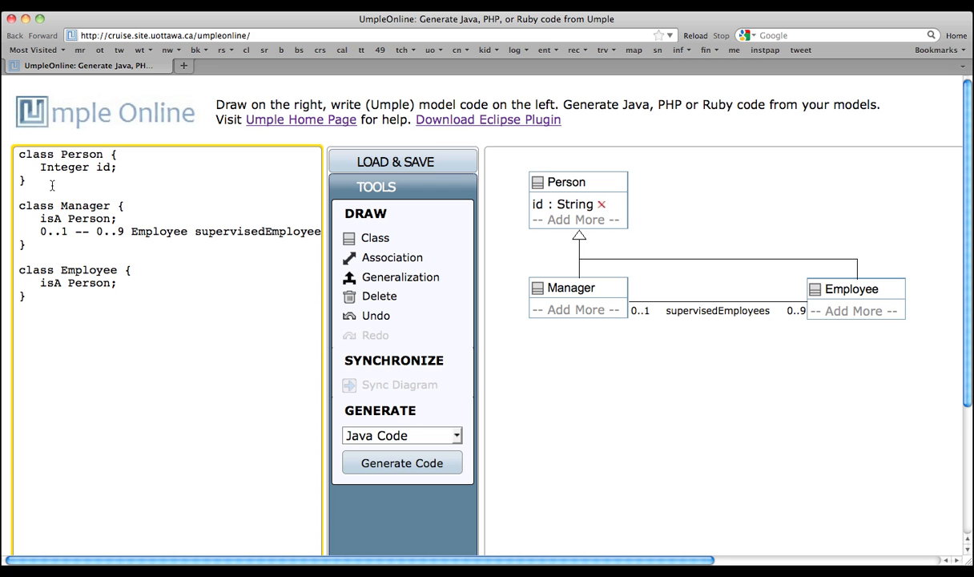
mouse_move(425, 212)
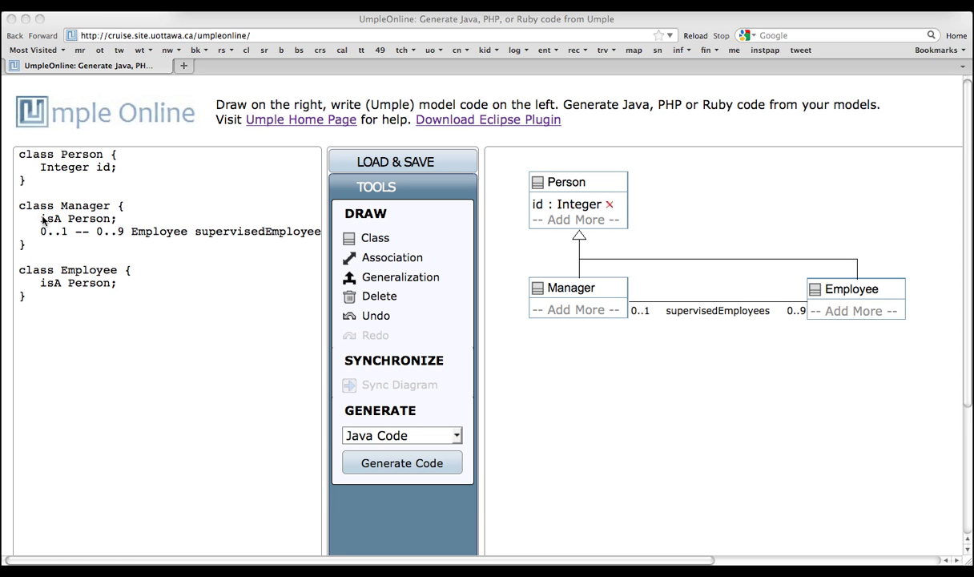
Sync the diagram, checking Employee's isA and the Manager class showing Integer id
double_click(49, 219)
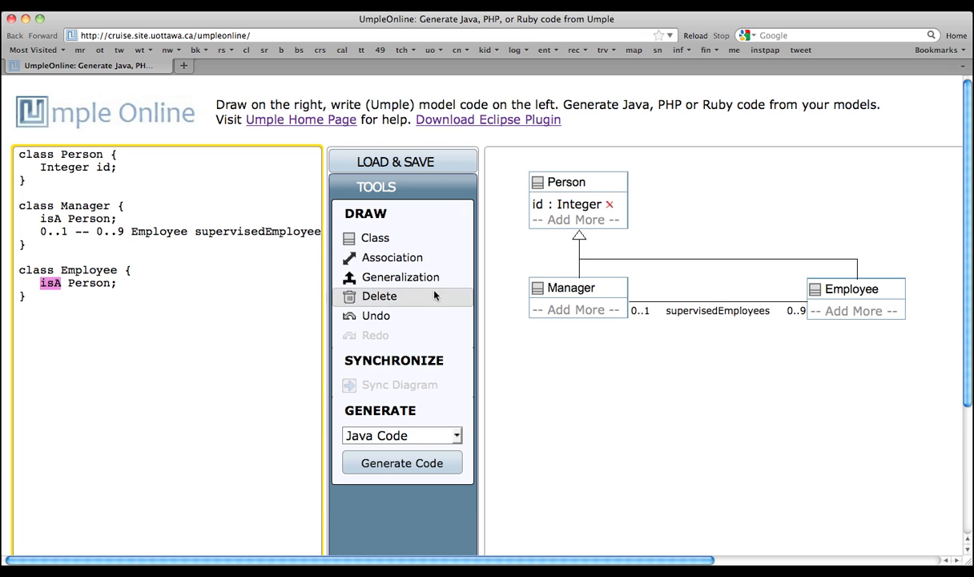
mouse_move(753, 285)
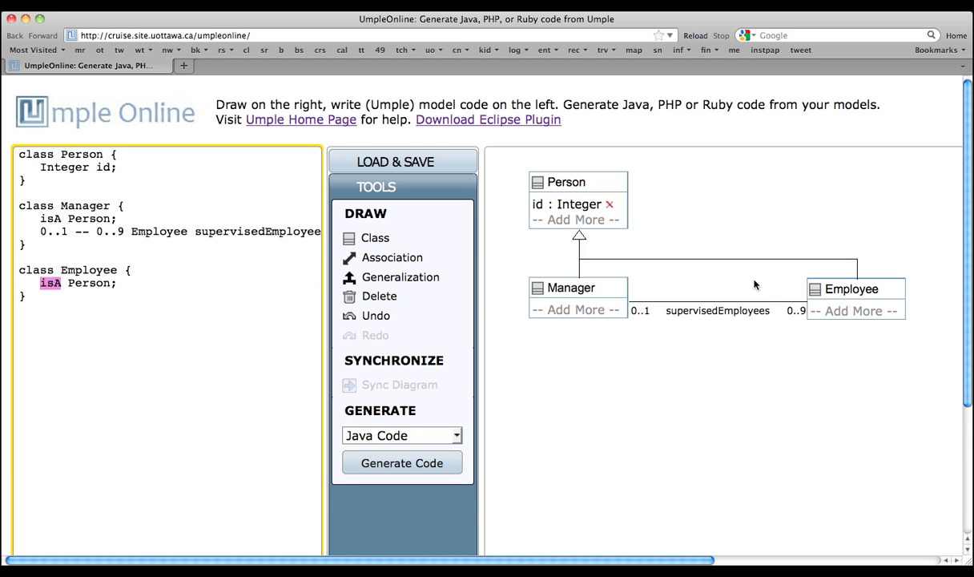
mouse_move(697, 288)
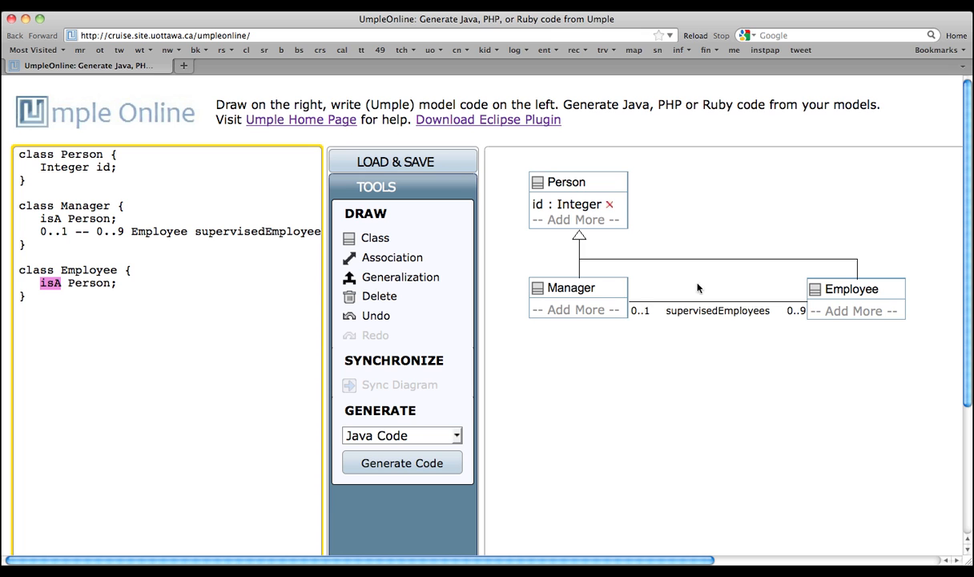
left_click(571, 288)
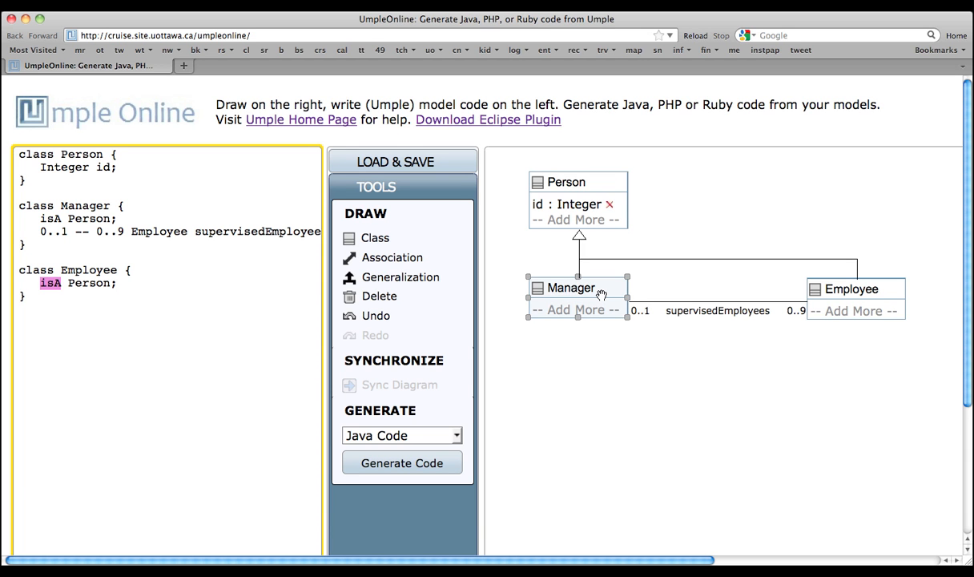